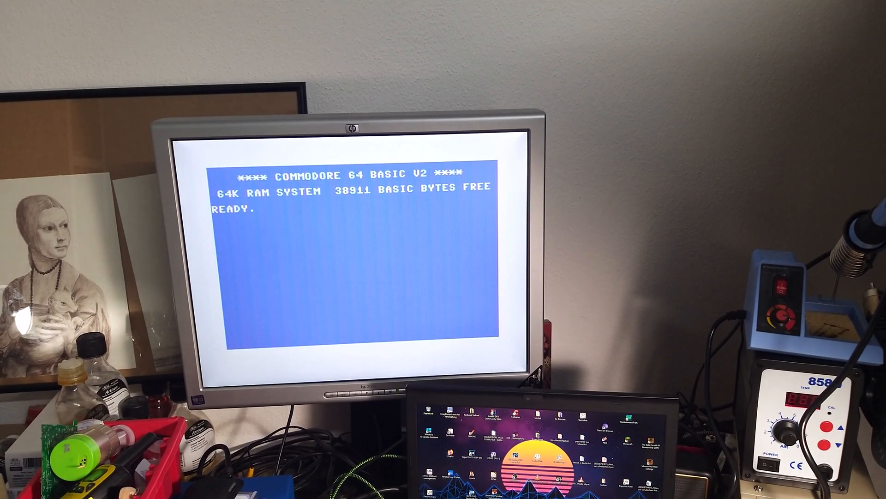
# Enter LOAD at the READY prompt to bring up the Tapecart SD Browser file list.
pyautogui.write('LOA')
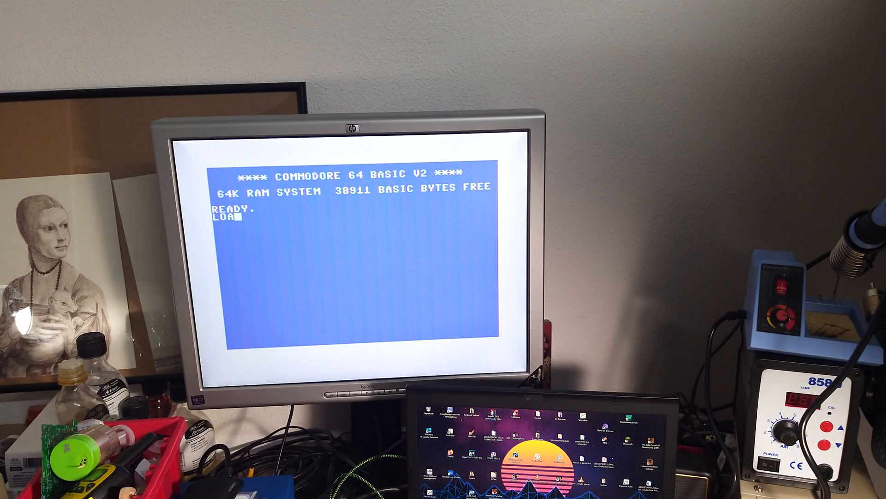
pyautogui.write('D')
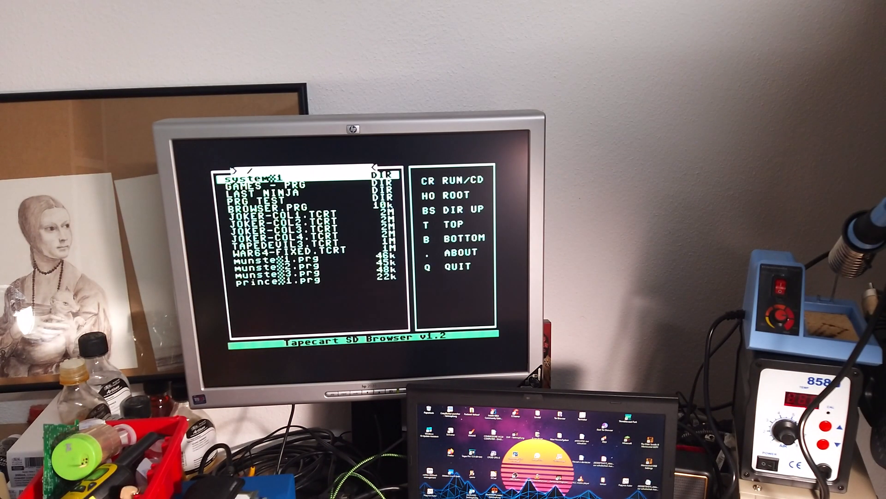
# Select JOKER-COL1.TCRT in the file list and launch the Joker Collection Vol. 1 menu.
pyautogui.press('down')
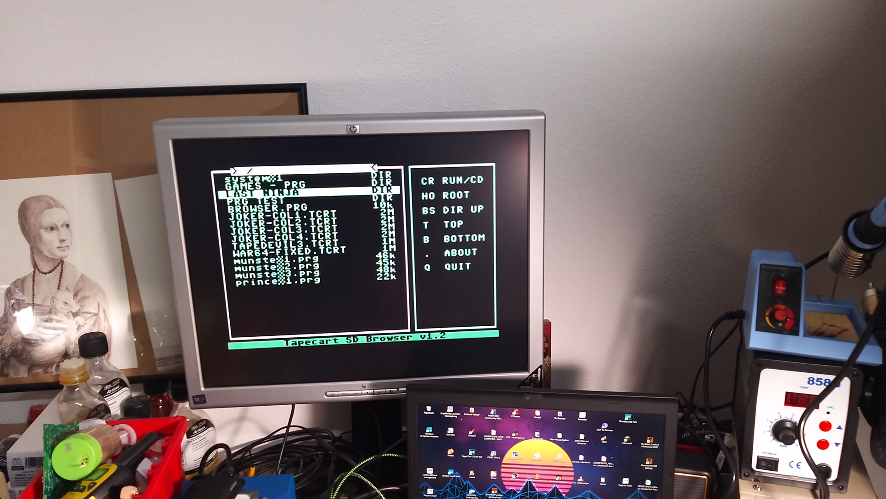
pyautogui.press('down')
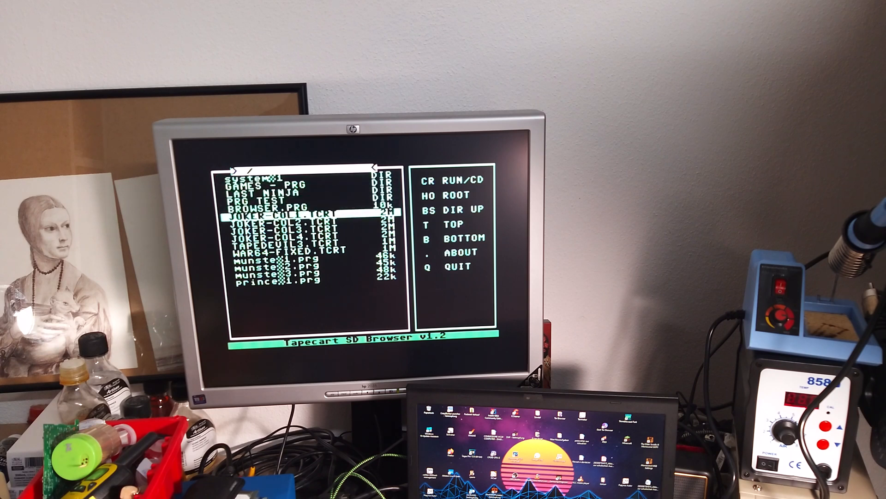
pyautogui.press('Up')
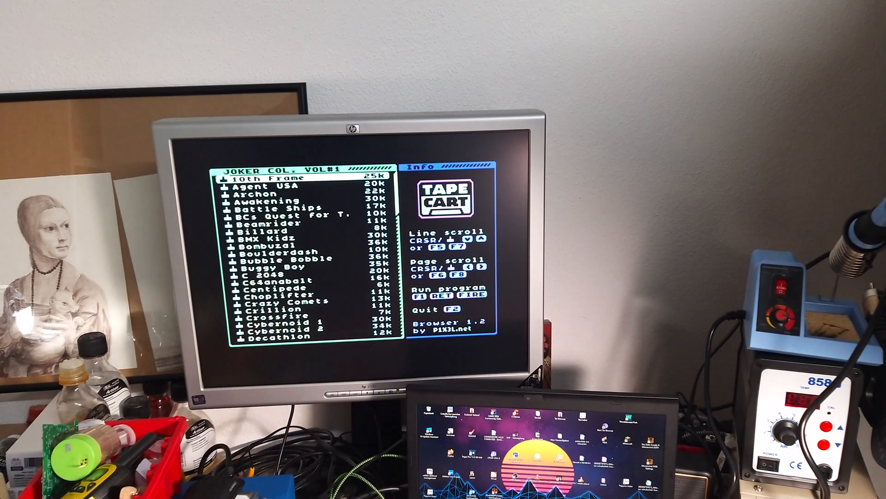
# Move down the game list past the C and D titles to Giana Sisters.
pyautogui.press('Down')
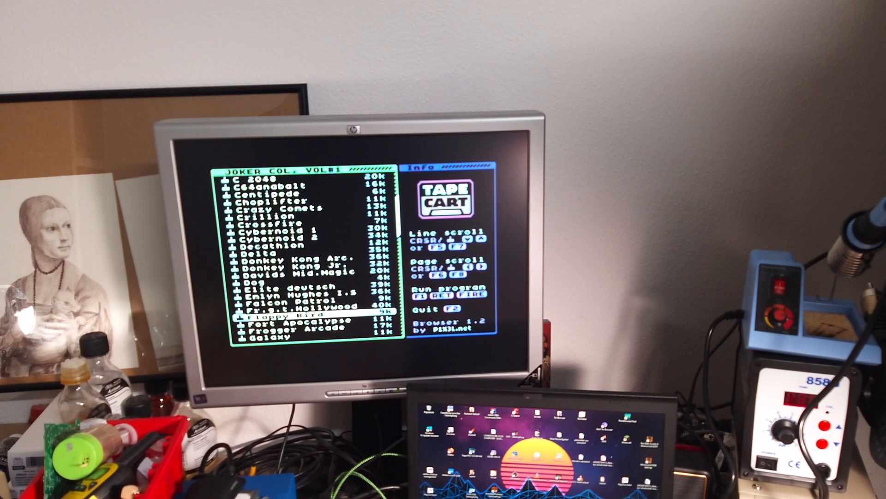
pyautogui.scroll(-3)
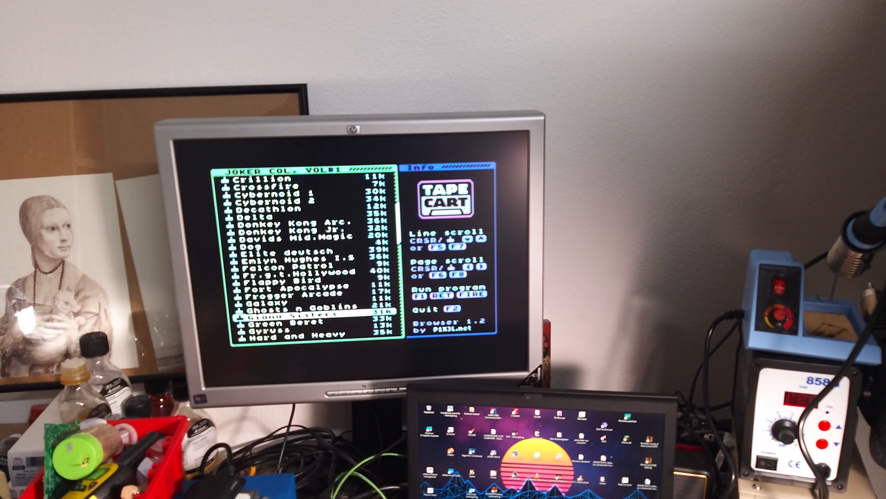